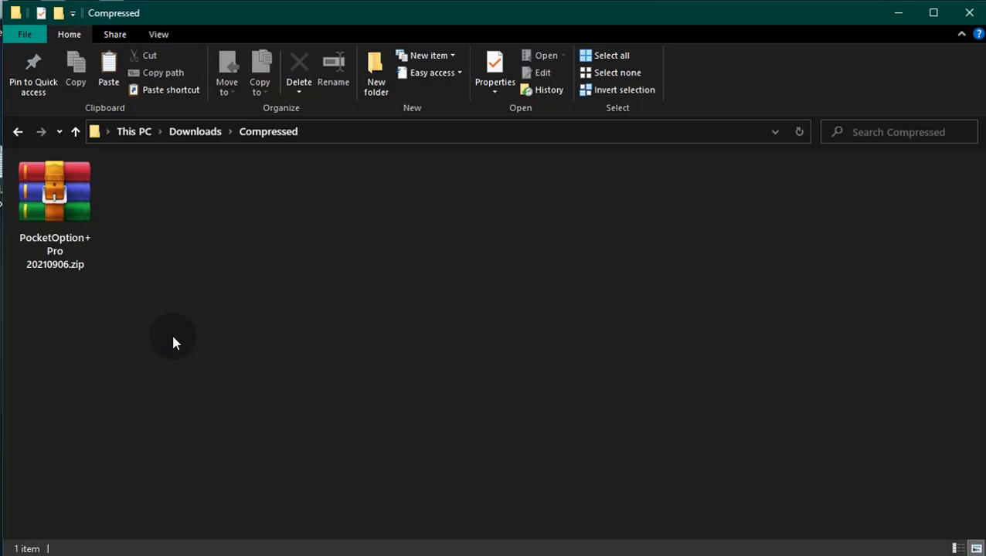
{"action": "mouse_move", "coordinate": [56, 189]}
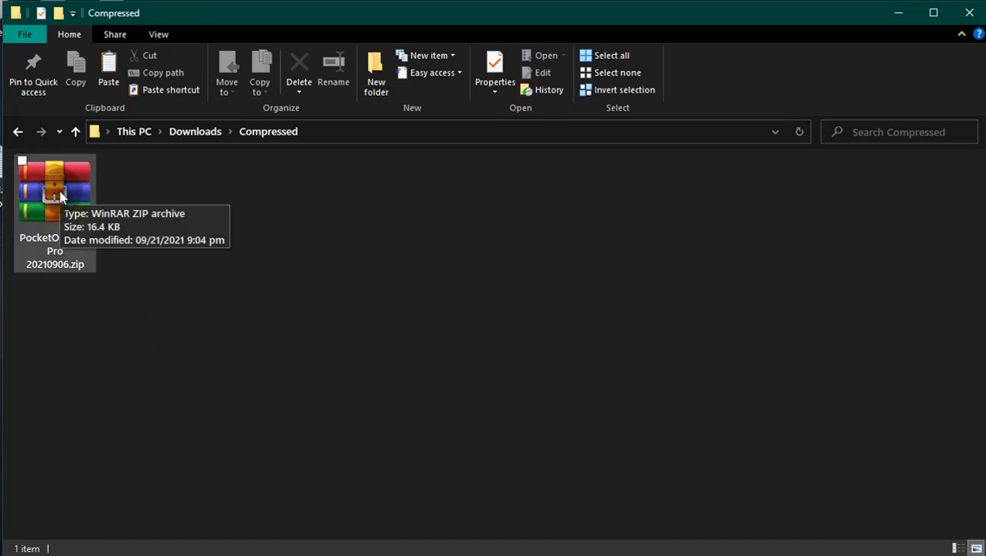
Select the PocketOption+ Pro 20210906.zip archive in Downloads > Compressed.
{"action": "left_click", "coordinate": [54, 189]}
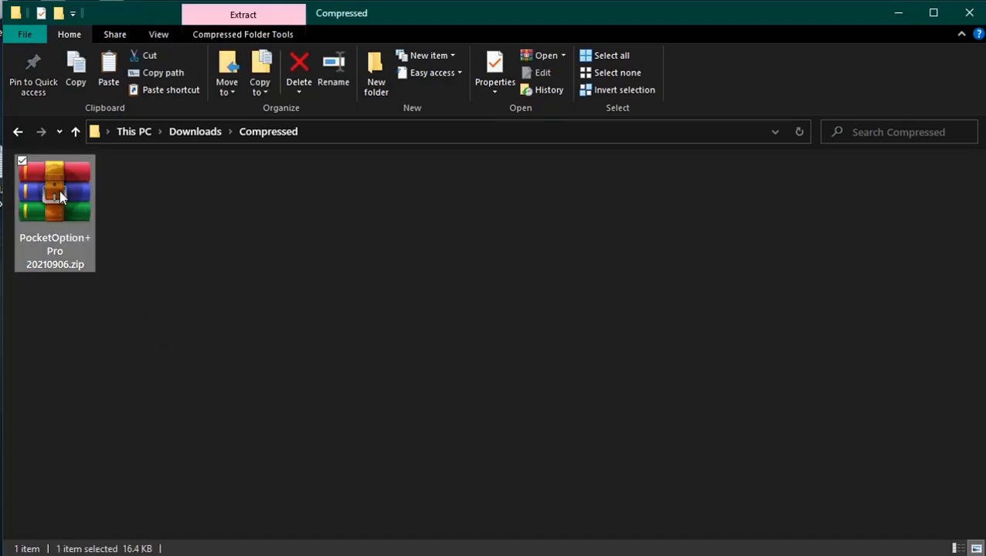
{"action": "mouse_move", "coordinate": [546, 55]}
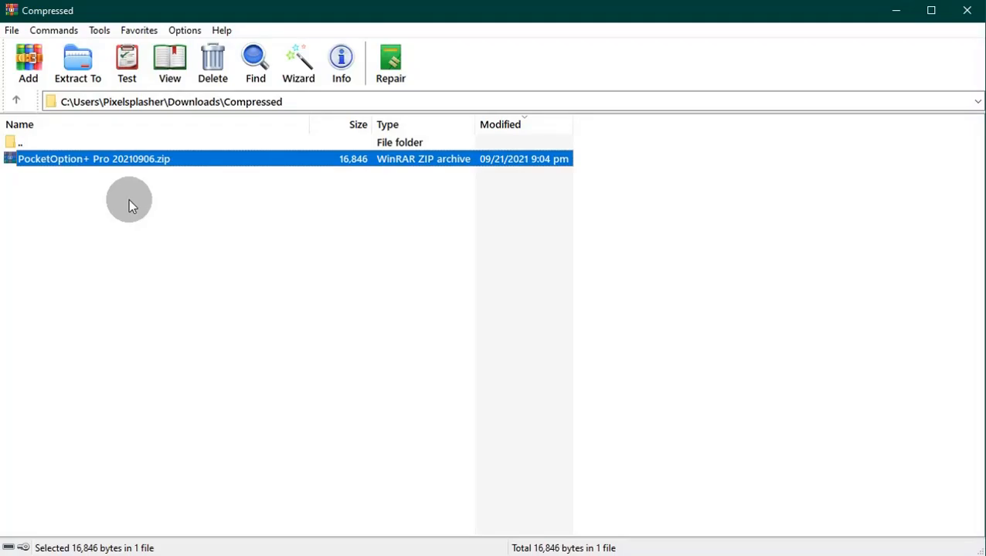
{"action": "mouse_move", "coordinate": [77, 62]}
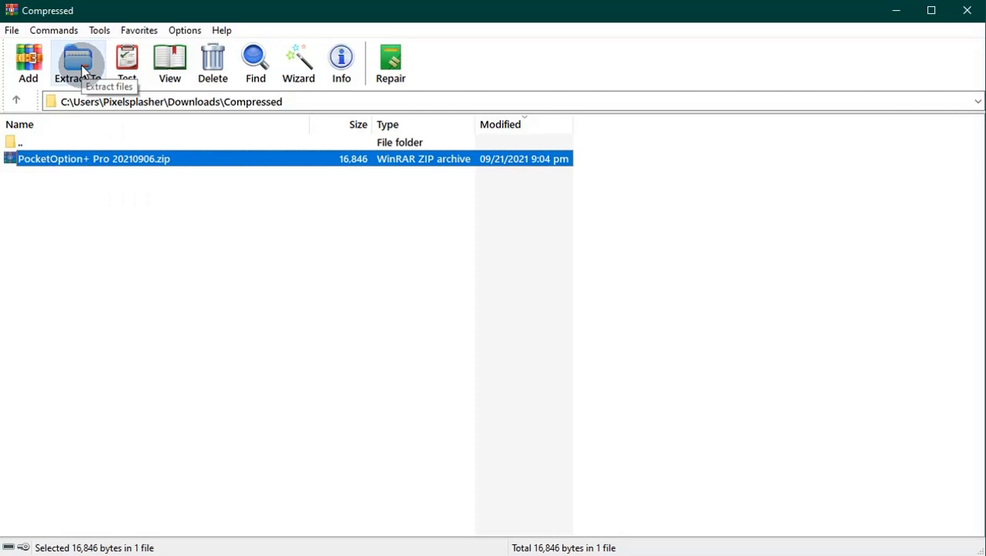
Extract the PocketOption+ Pro archive into the Downloads folder with WinRAR.
{"action": "left_click", "coordinate": [77, 62]}
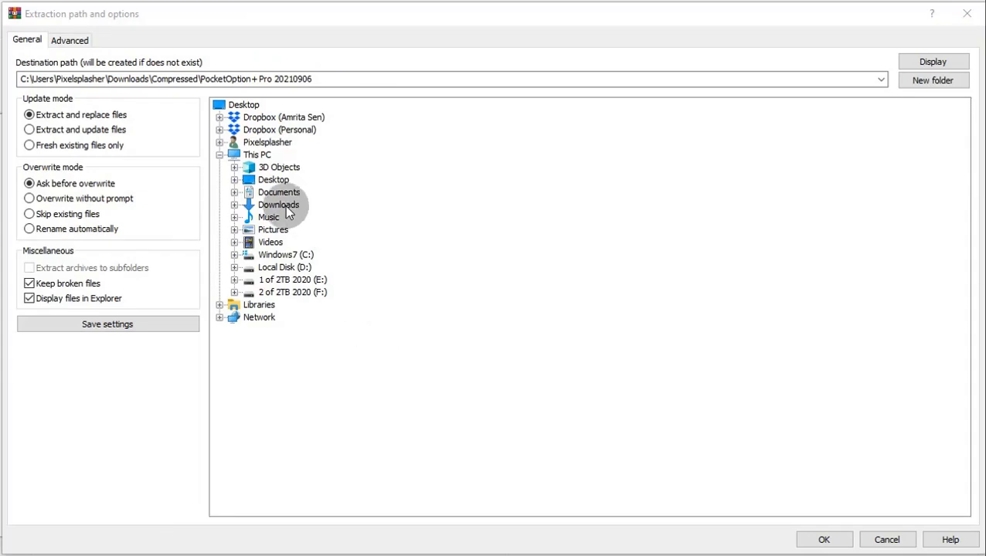
{"action": "left_click", "coordinate": [278, 205]}
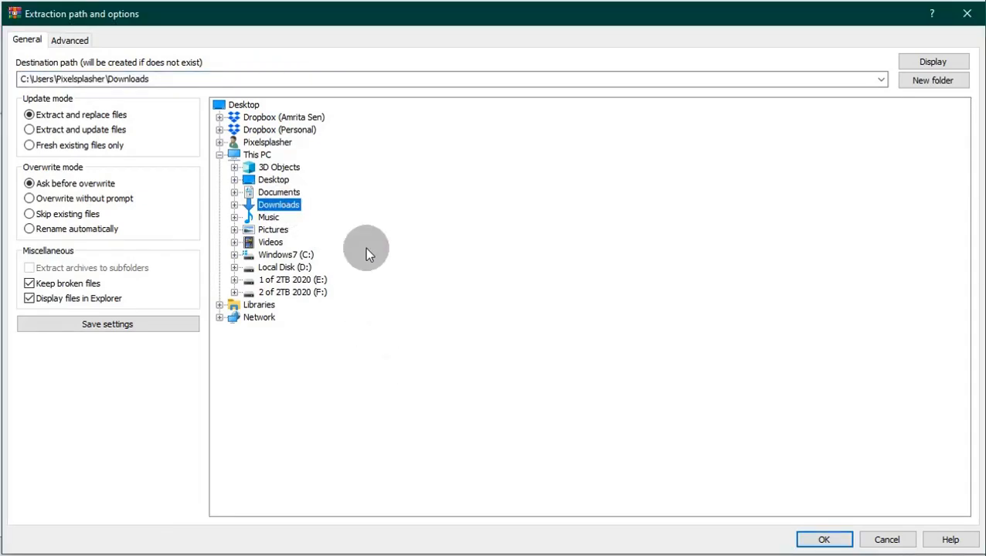
{"action": "left_click", "coordinate": [823, 539]}
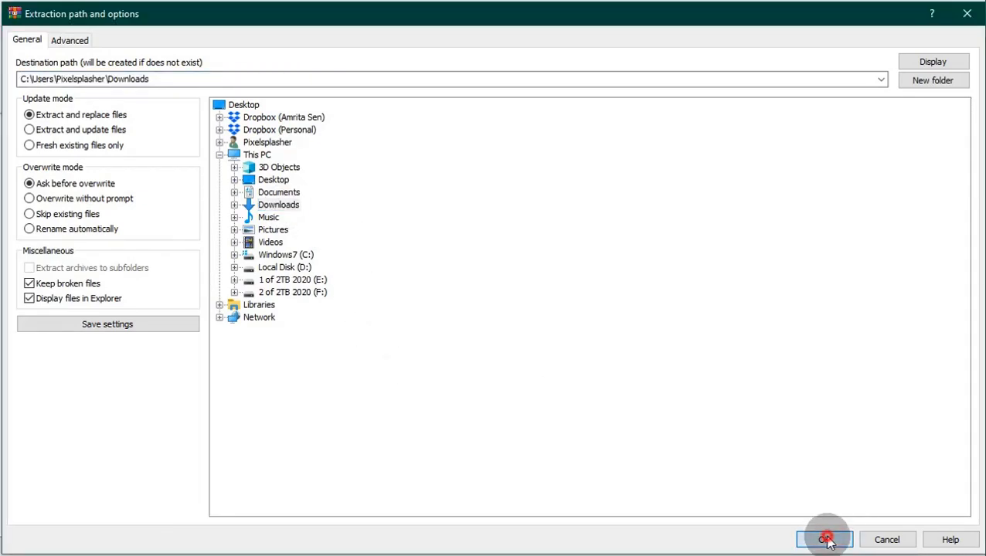
{"action": "left_click", "coordinate": [826, 540]}
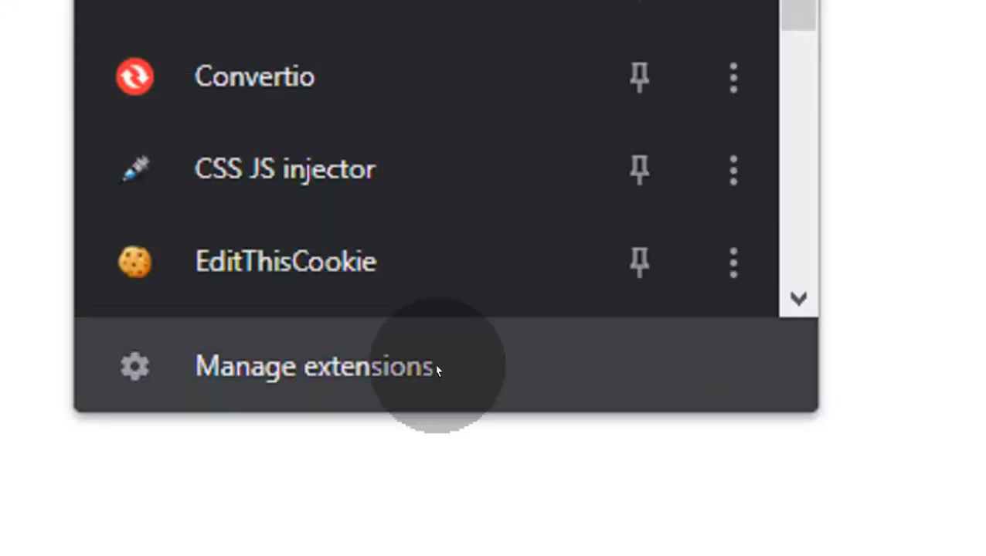
Open Chrome's Manage extensions page.
{"action": "left_click", "coordinate": [313, 365]}
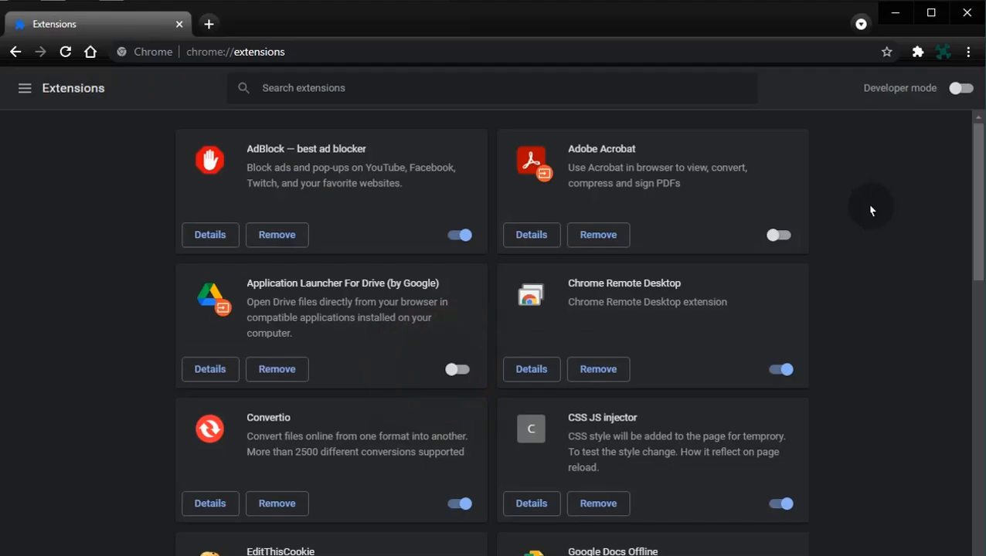
{"action": "mouse_move", "coordinate": [872, 199]}
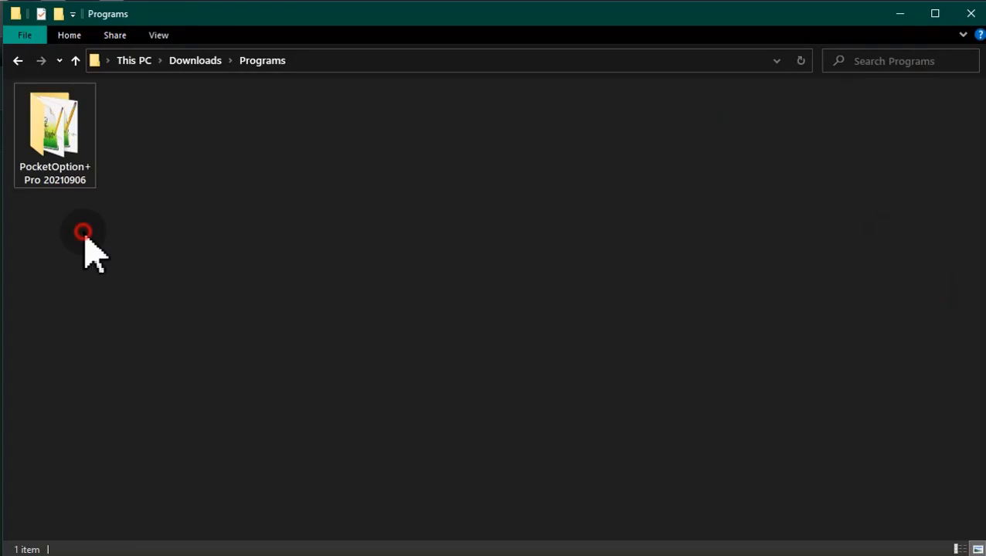
Select the PocketOption+ Pro 20210906 folder in Downloads > Programs.
{"action": "left_click", "coordinate": [54, 127]}
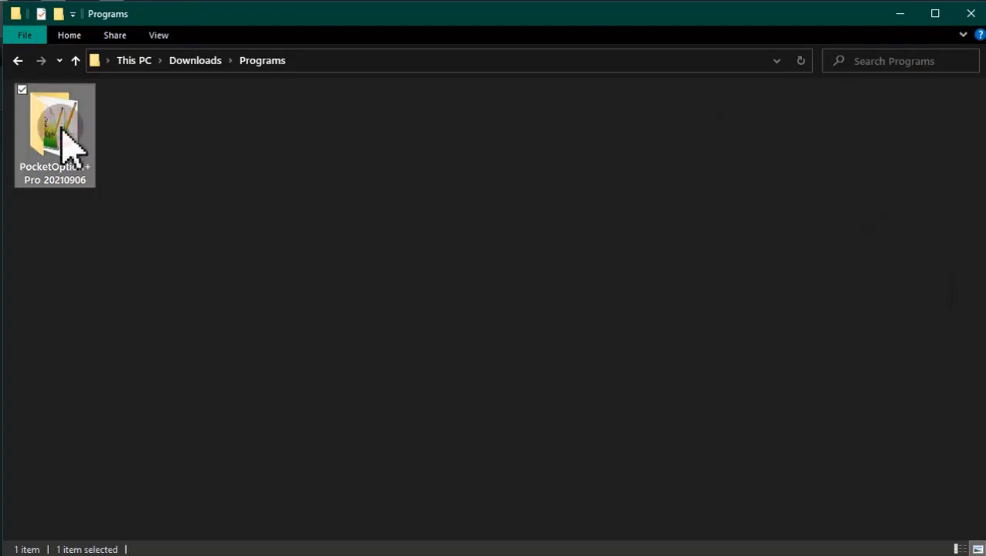
{"action": "mouse_move", "coordinate": [103, 518]}
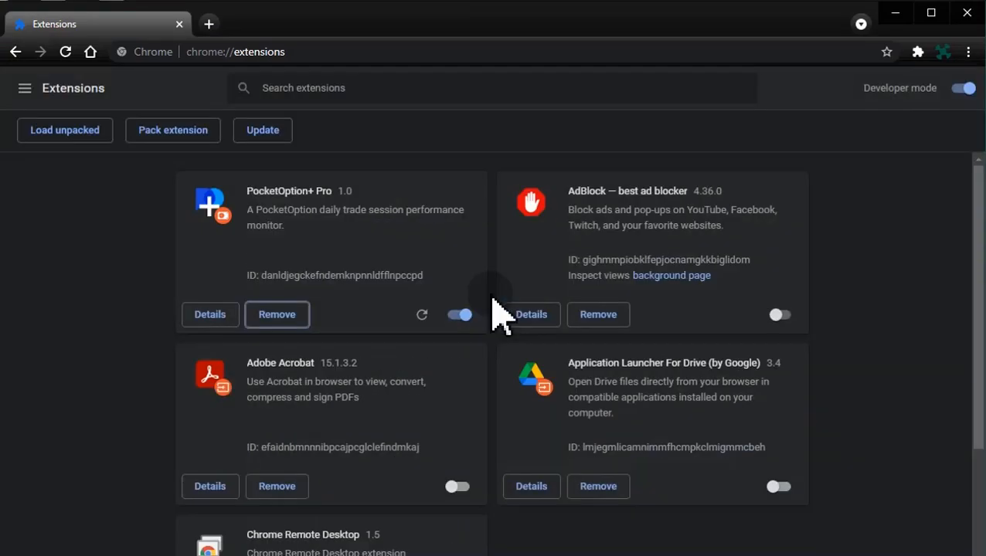
Load PocketOption+ Pro 1.0 as an enabled extension with Developer mode on.
{"action": "left_click", "coordinate": [780, 314]}
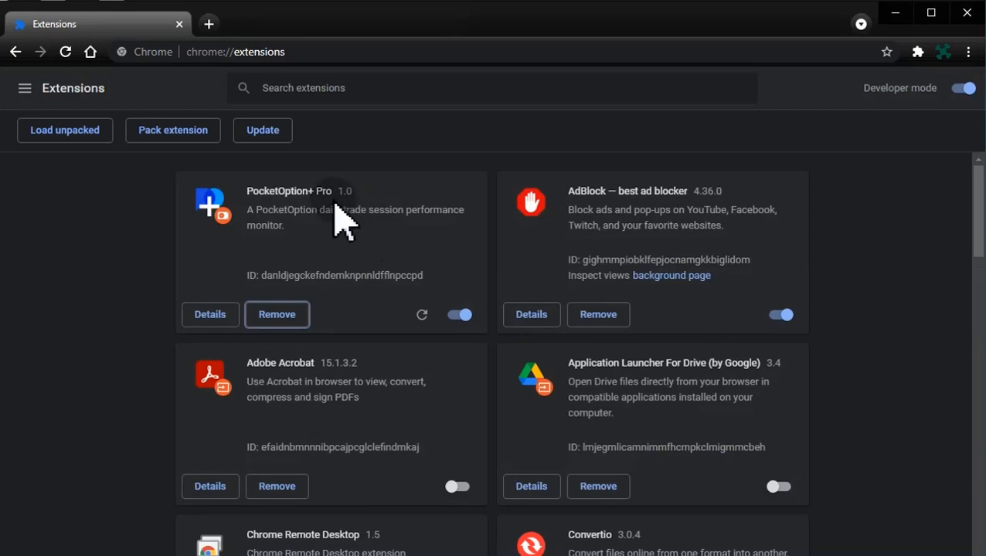
{"action": "mouse_move", "coordinate": [310, 224]}
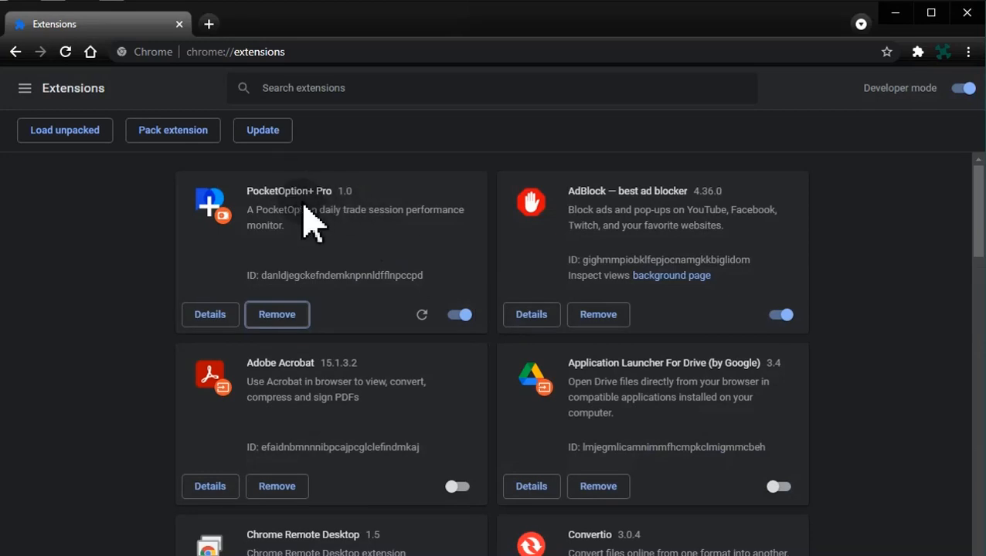
{"action": "left_click", "coordinate": [263, 130]}
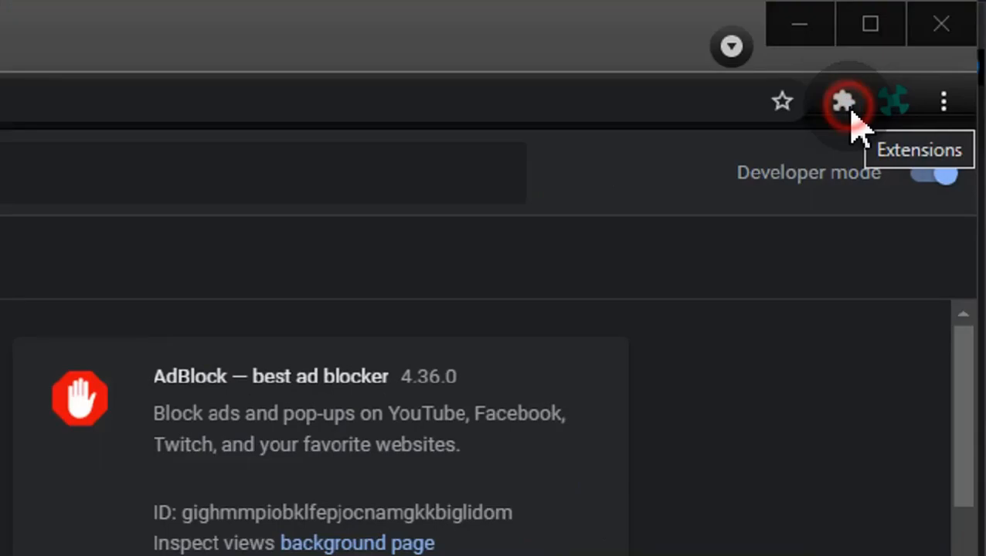
Pin PocketOption+ Pro to the toolbar from the Extensions menu.
{"action": "left_click", "coordinate": [843, 100]}
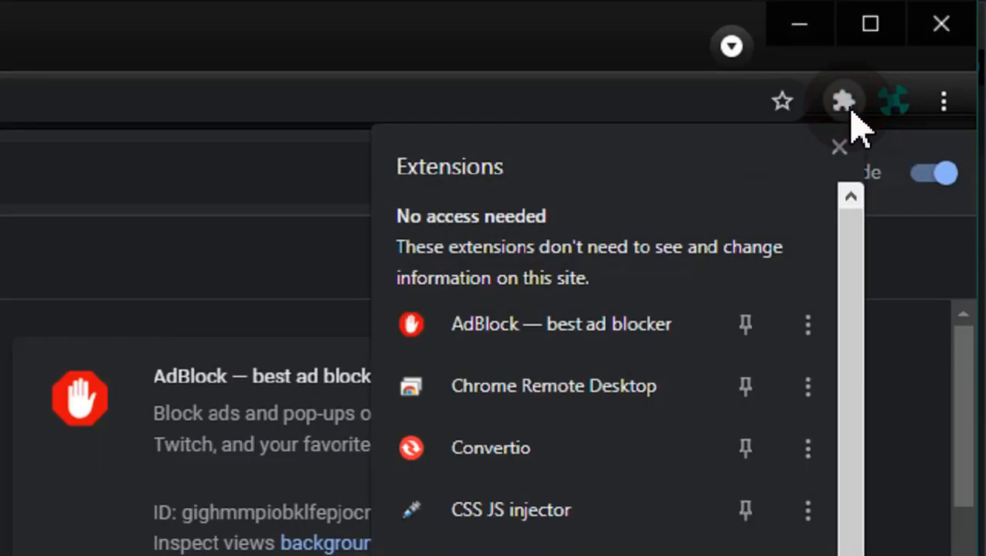
{"action": "scroll", "scroll_direction": "down", "scroll_amount": 3}
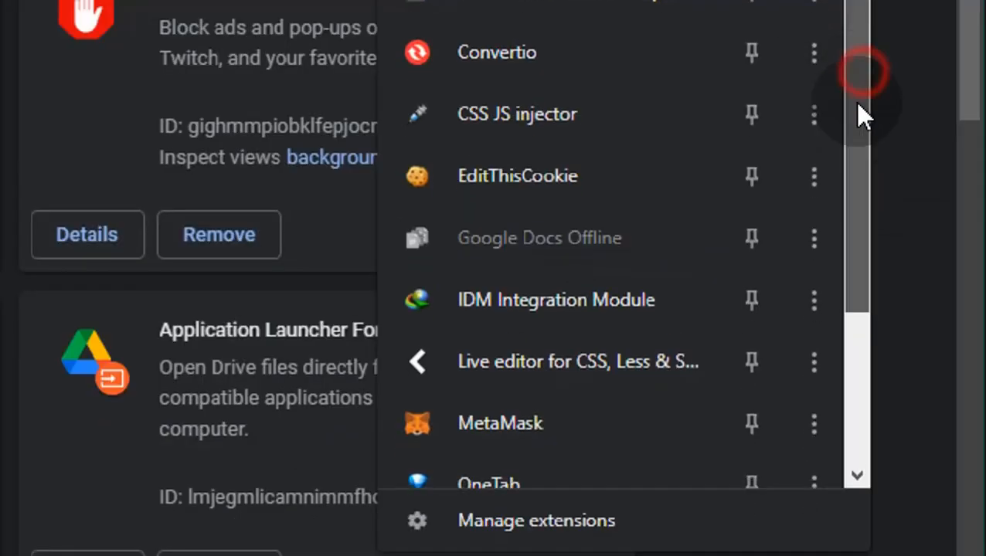
{"action": "scroll", "scroll_direction": "down", "scroll_amount": 3}
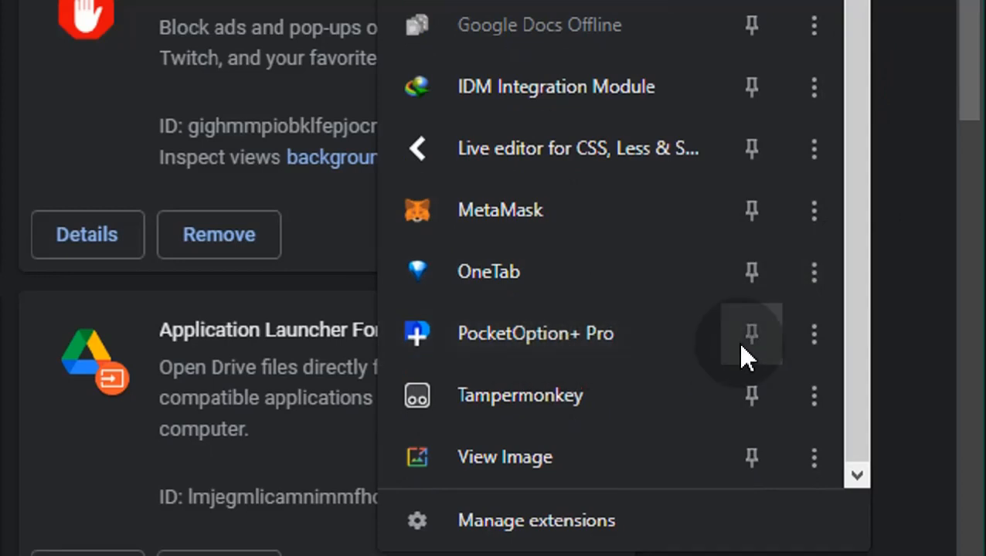
{"action": "left_click", "coordinate": [751, 334]}
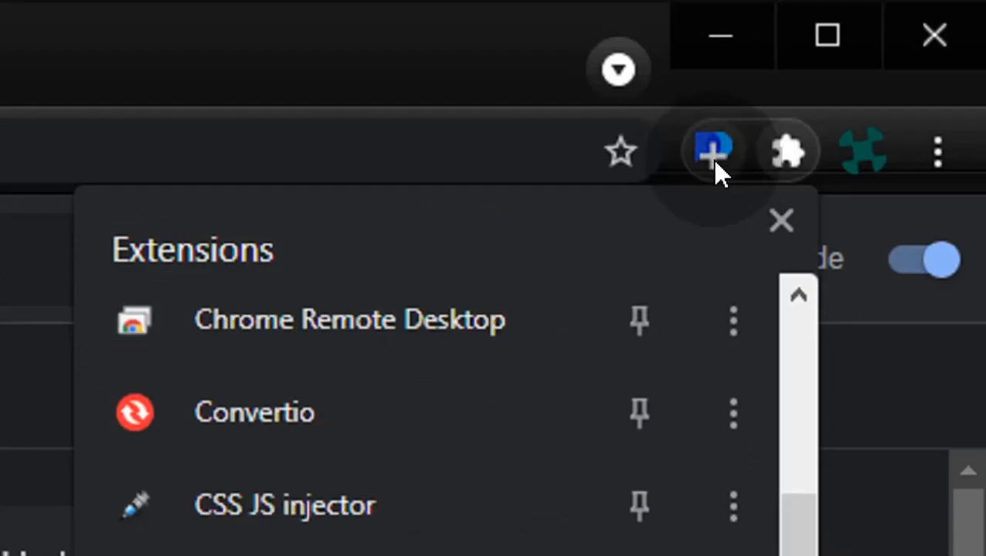
{"action": "mouse_move", "coordinate": [711, 150]}
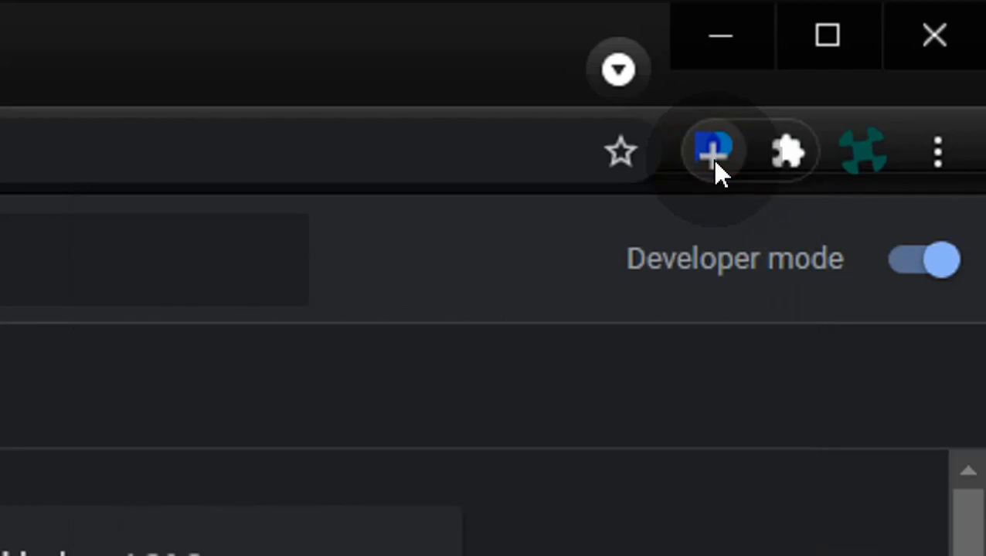
Choose DEMO in the PocketOption+ popup to open the demo trading account.
{"action": "left_click", "coordinate": [712, 151]}
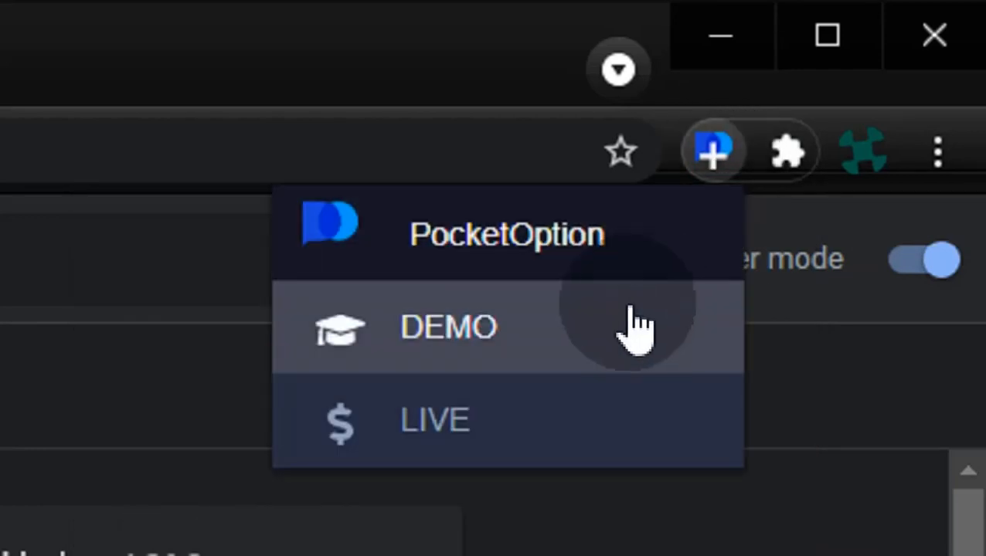
{"action": "mouse_move", "coordinate": [626, 340]}
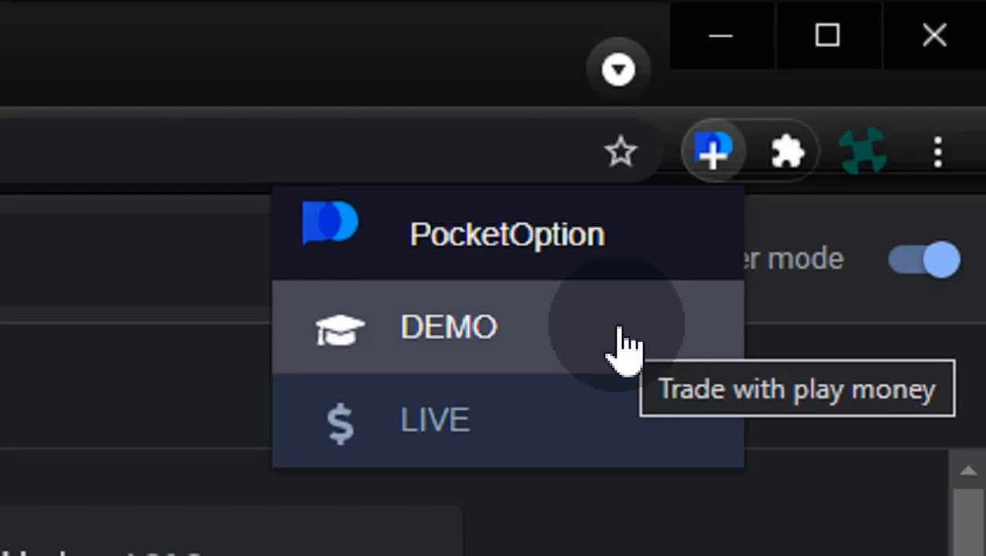
{"action": "mouse_move", "coordinate": [618, 417]}
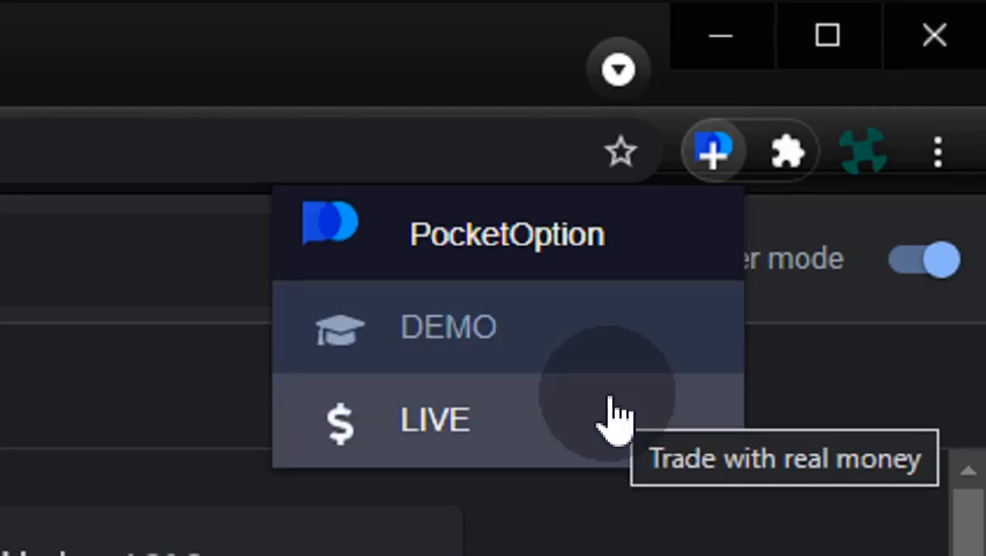
{"action": "mouse_move", "coordinate": [626, 356]}
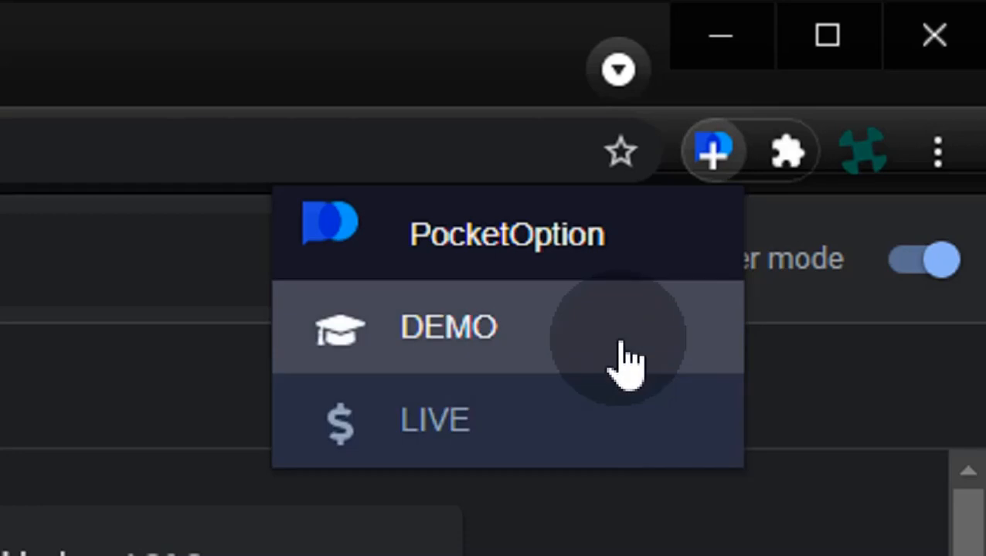
{"action": "mouse_move", "coordinate": [626, 363]}
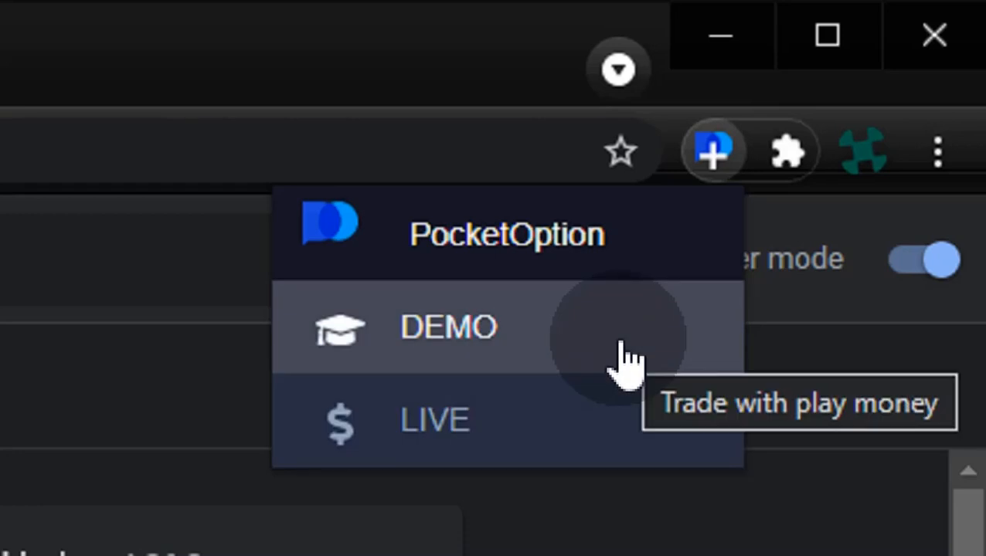
{"action": "left_click", "coordinate": [448, 326]}
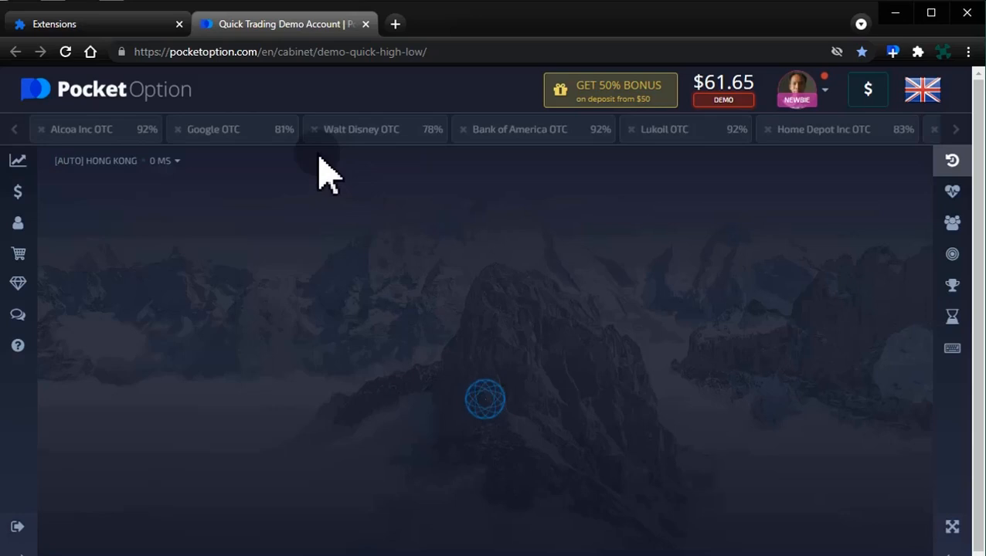
Load the Google OTC demo page showing the enlarged $61.65 balance.
{"action": "left_click", "coordinate": [213, 129]}
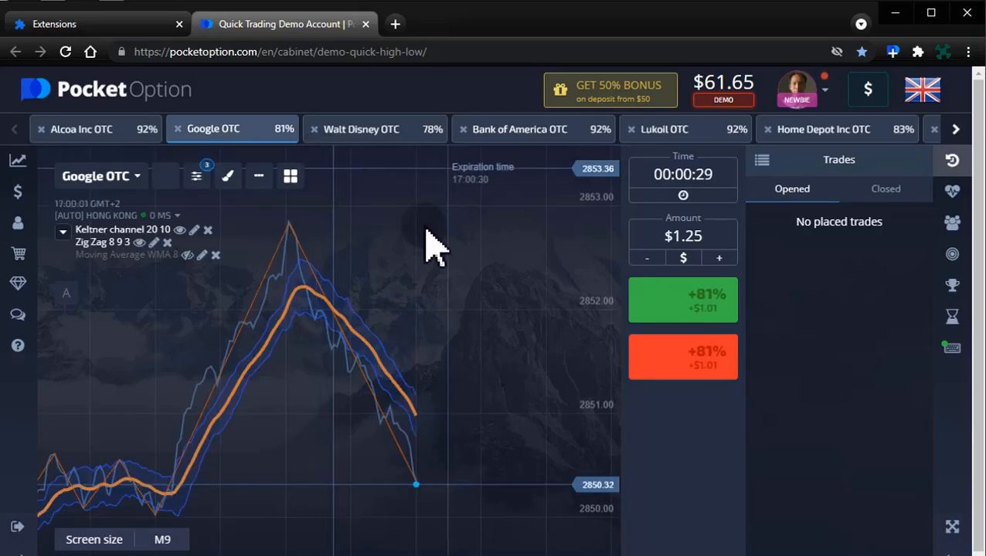
{"action": "left_click", "coordinate": [885, 189]}
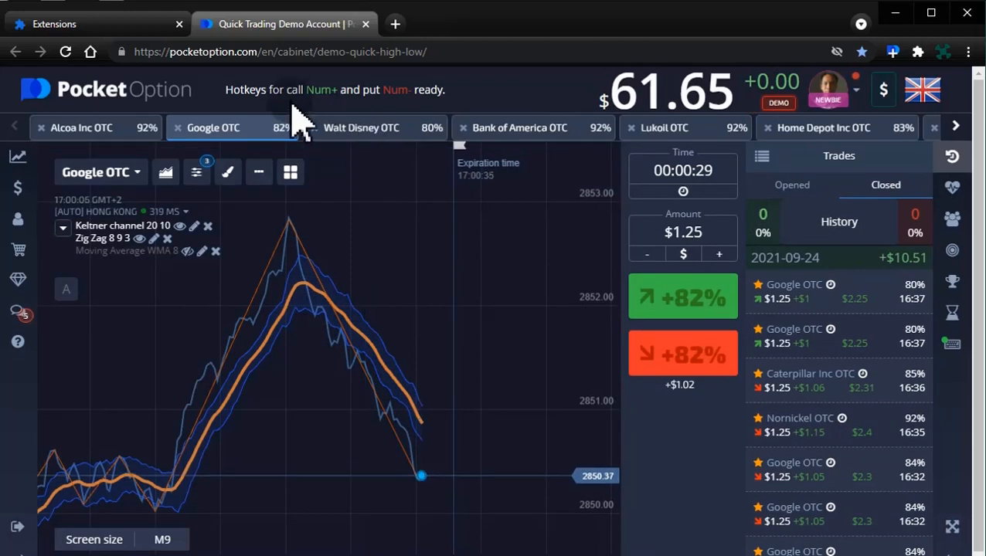
{"action": "mouse_move", "coordinate": [383, 120]}
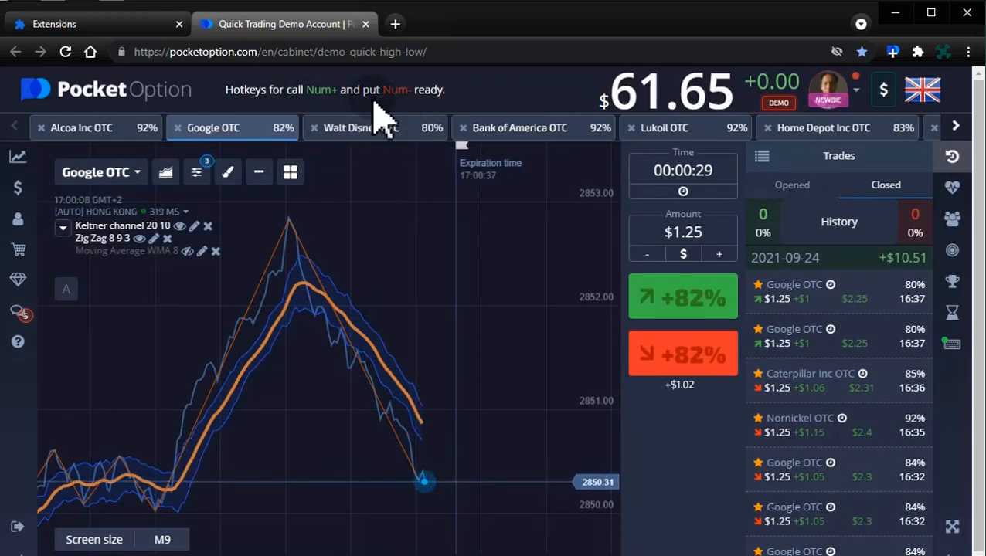
{"action": "mouse_move", "coordinate": [486, 259]}
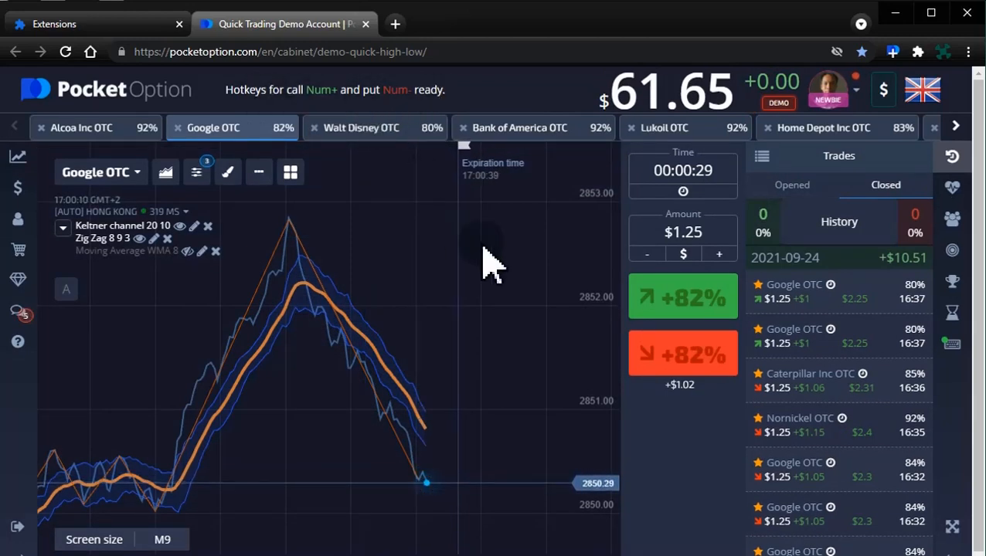
{"action": "mouse_move", "coordinate": [703, 464]}
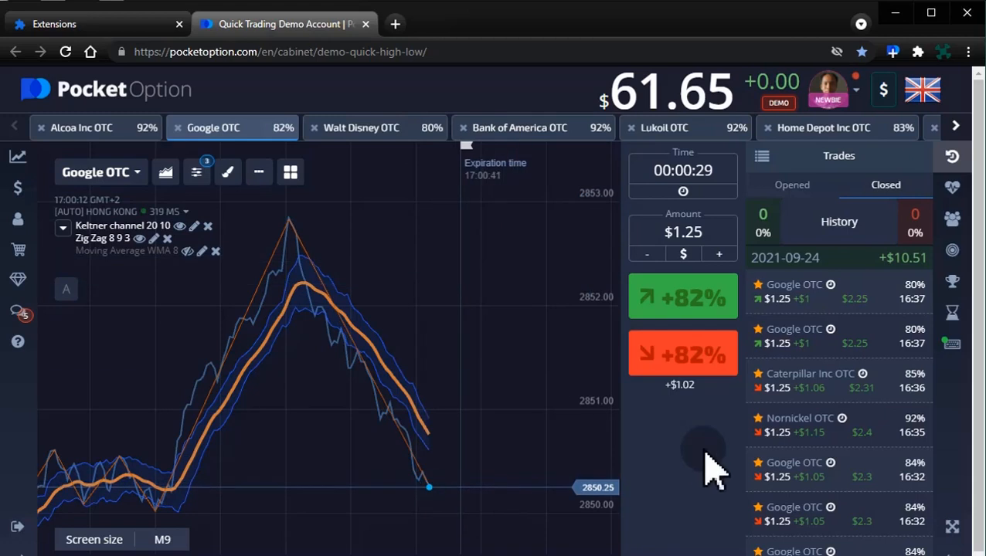
{"action": "mouse_move", "coordinate": [641, 100]}
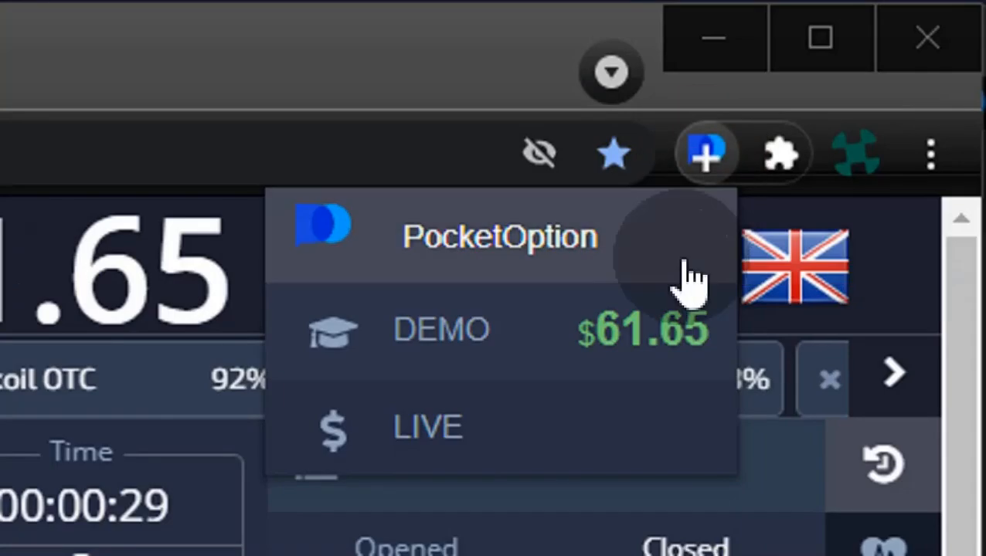
{"action": "mouse_move", "coordinate": [626, 363]}
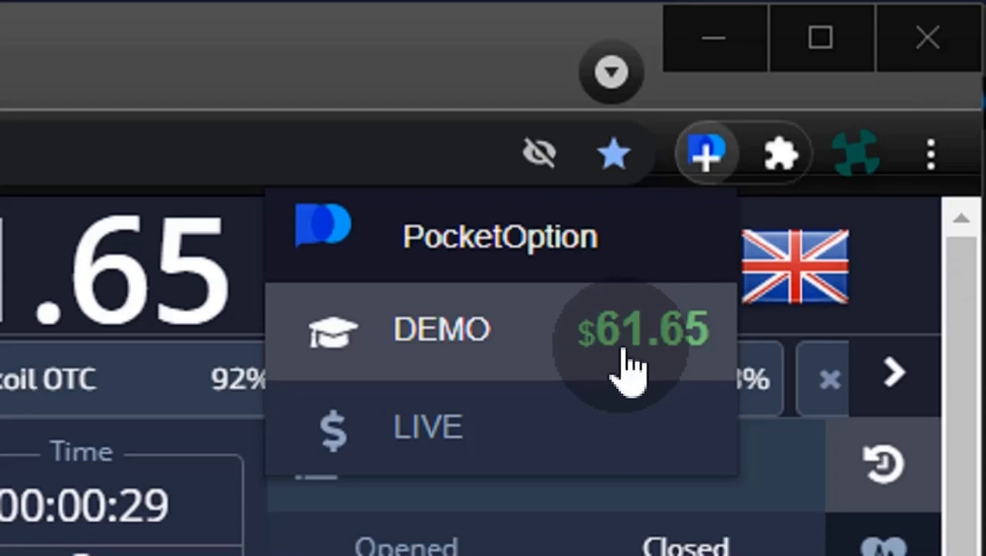
{"action": "mouse_move", "coordinate": [625, 444]}
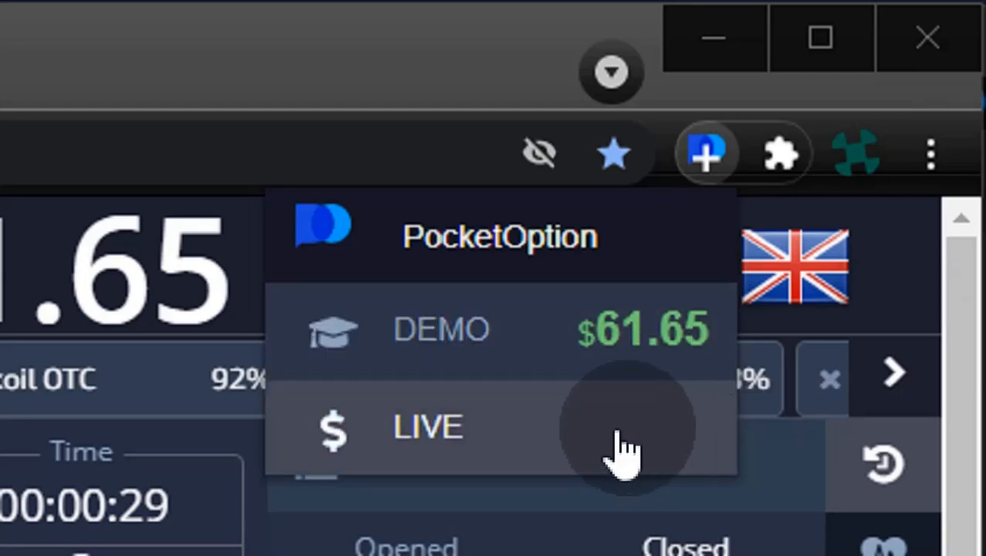
{"action": "mouse_move", "coordinate": [788, 332]}
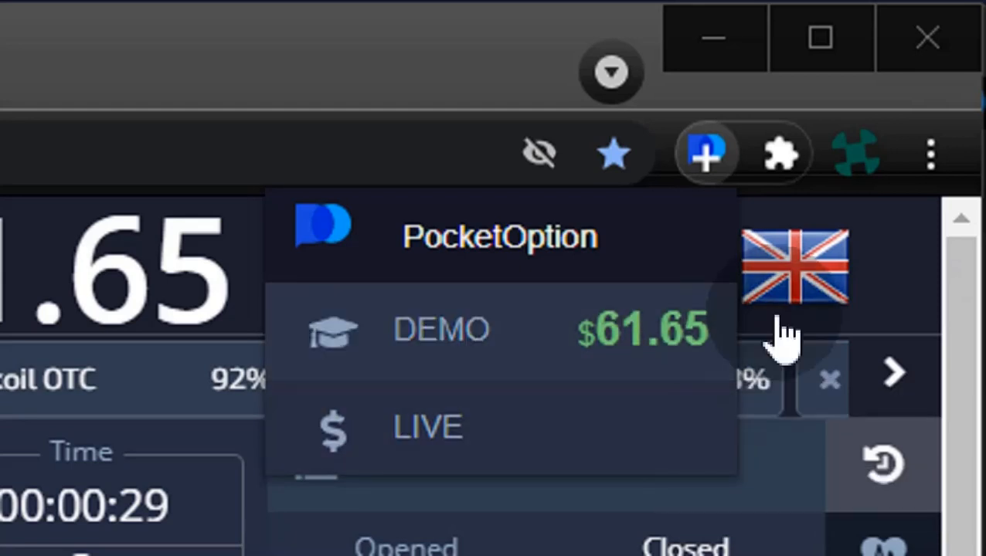
{"action": "mouse_move", "coordinate": [707, 159]}
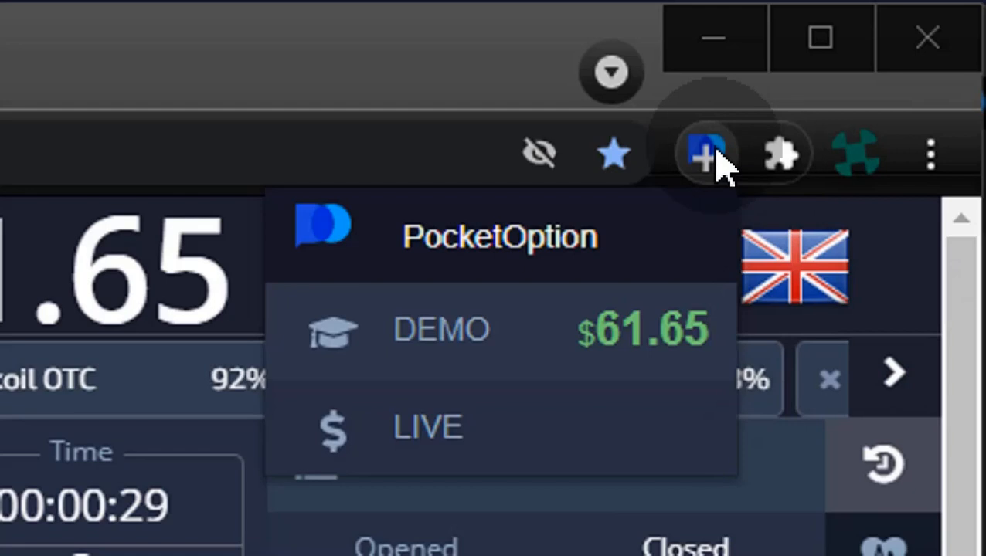